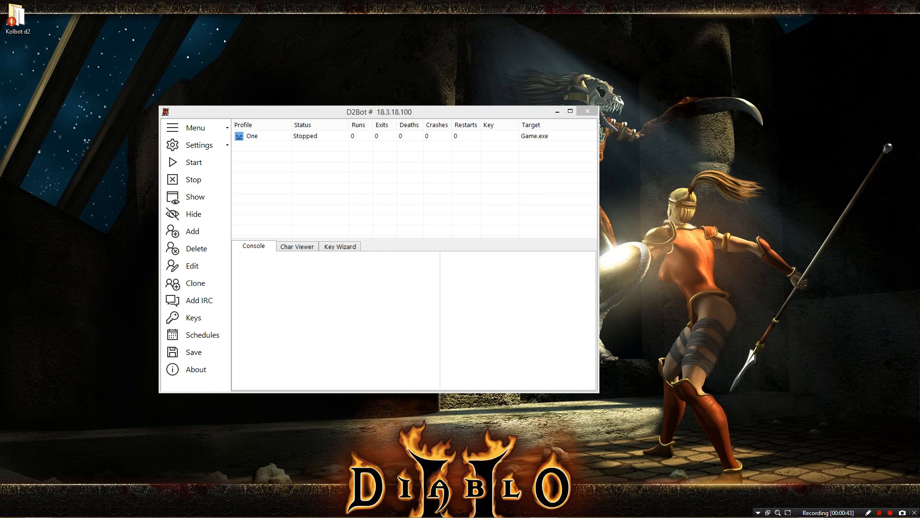
# Select the stopped profile 'One' in the D2Bot profile list
pyautogui.click(251, 136)
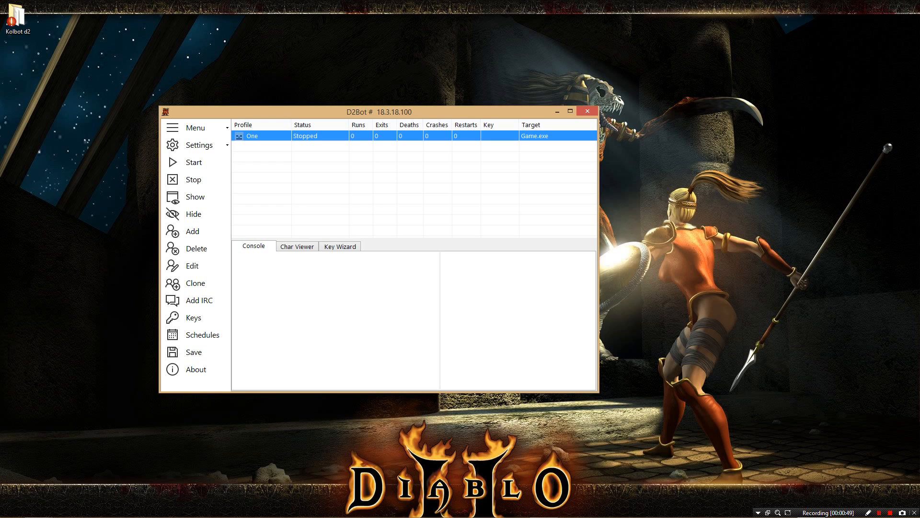
pyautogui.moveTo(193, 352)
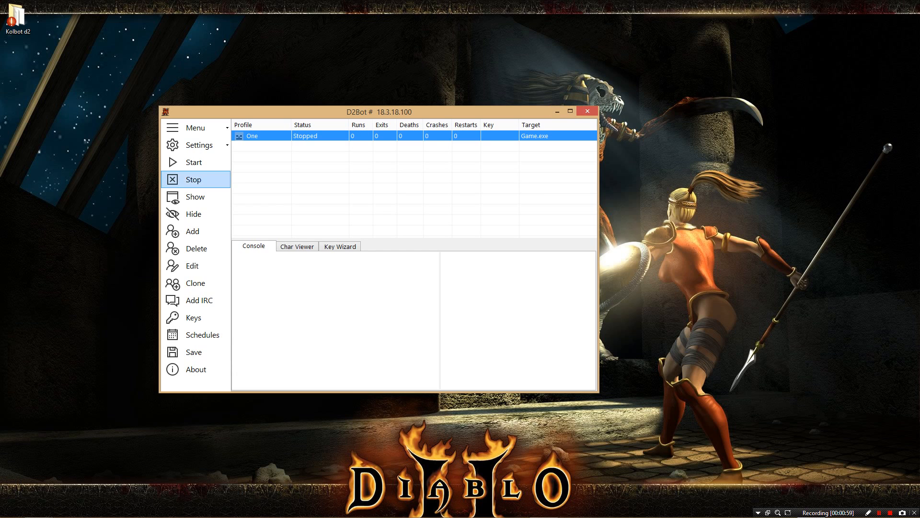
pyautogui.moveTo(193, 162)
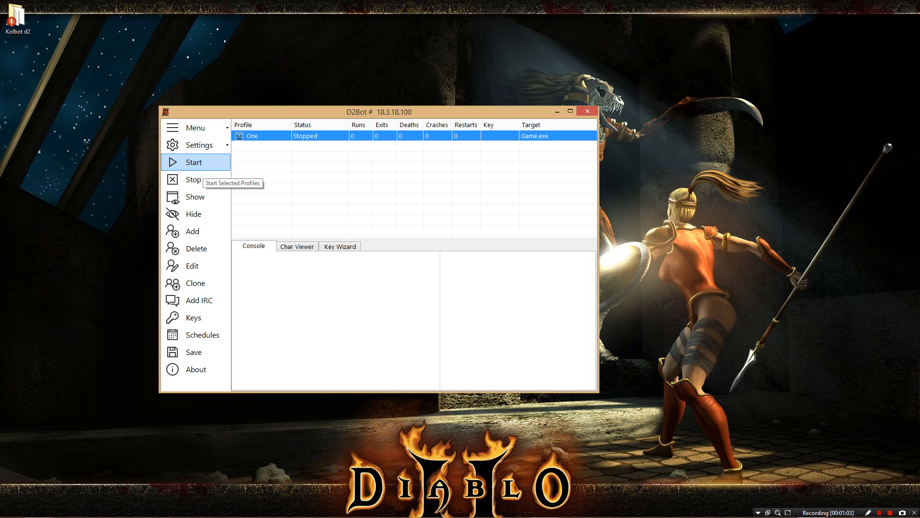
# Start profile One so Diablo II creates the Hell game 'darc4' and enters it with Kolbot loaded
pyautogui.click(194, 162)
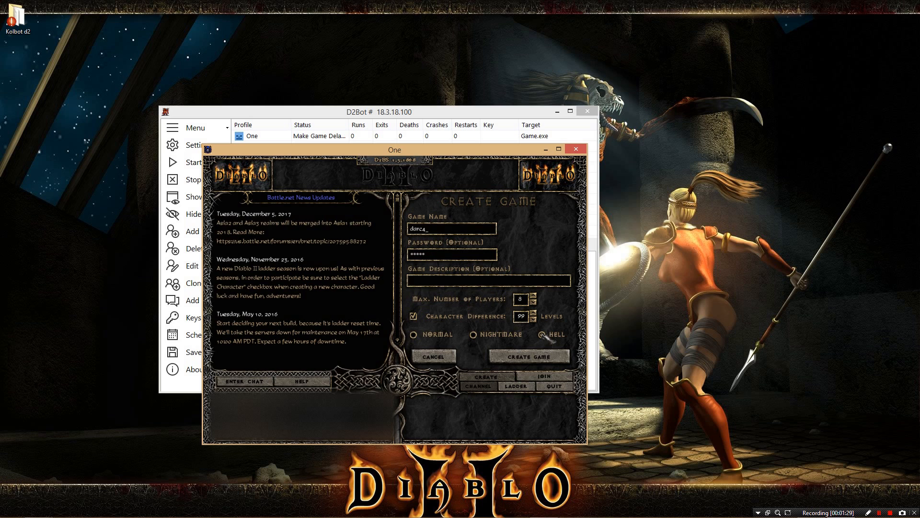
pyautogui.click(529, 356)
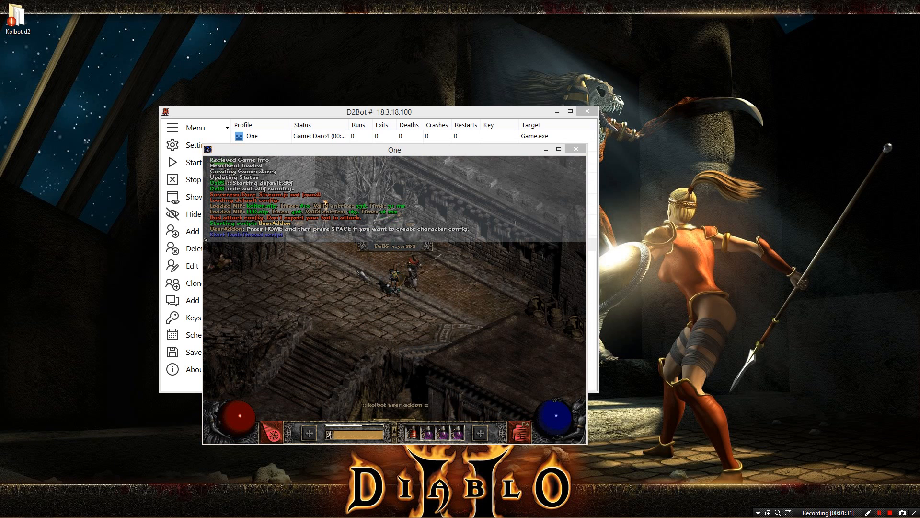